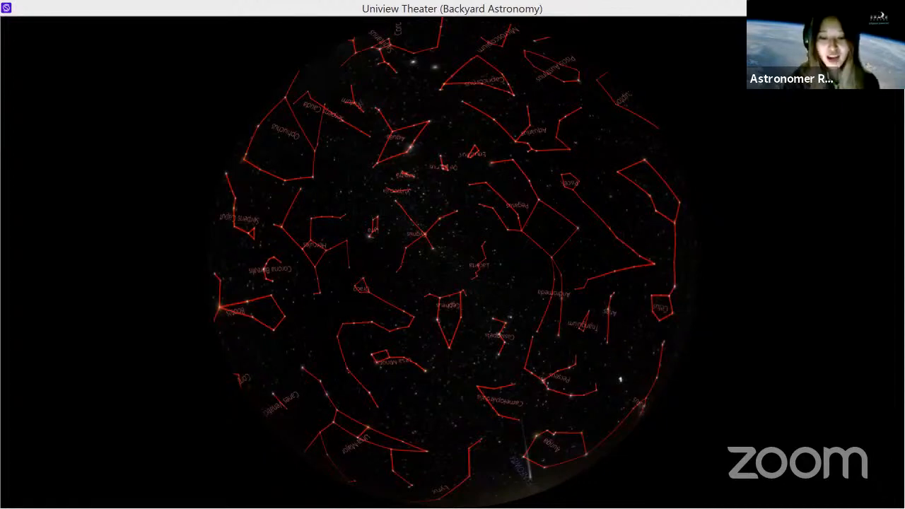
mouse_move(535, 469)
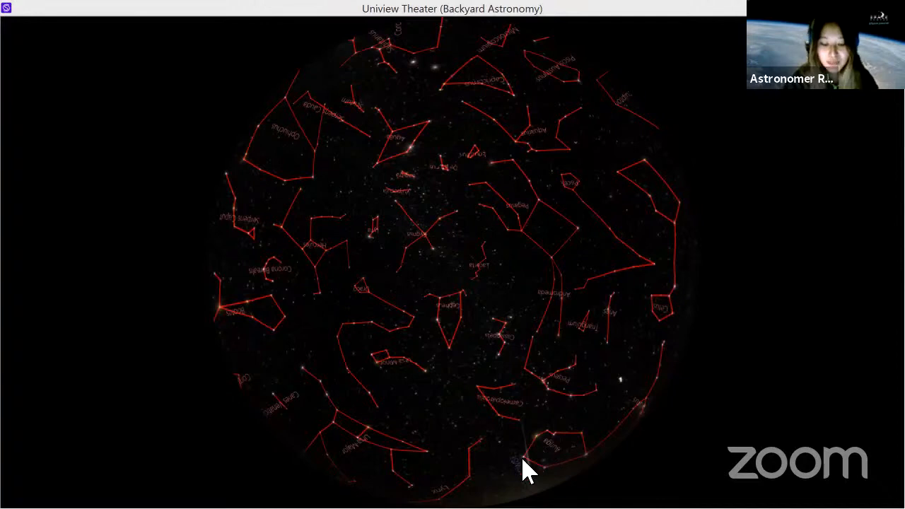
mouse_move(548, 445)
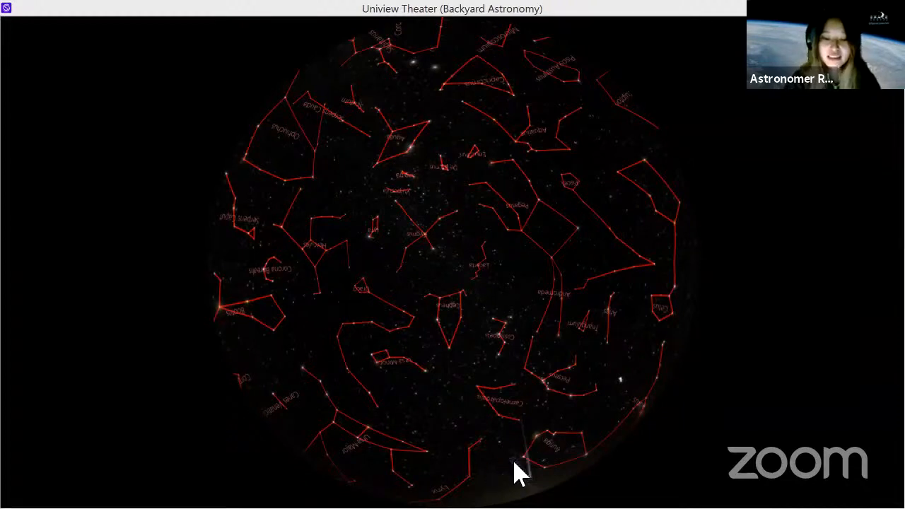
mouse_move(530, 409)
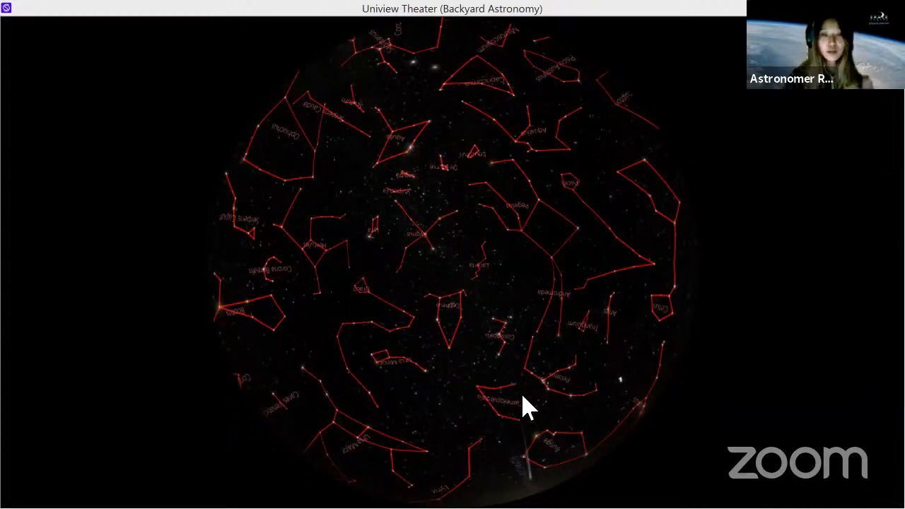